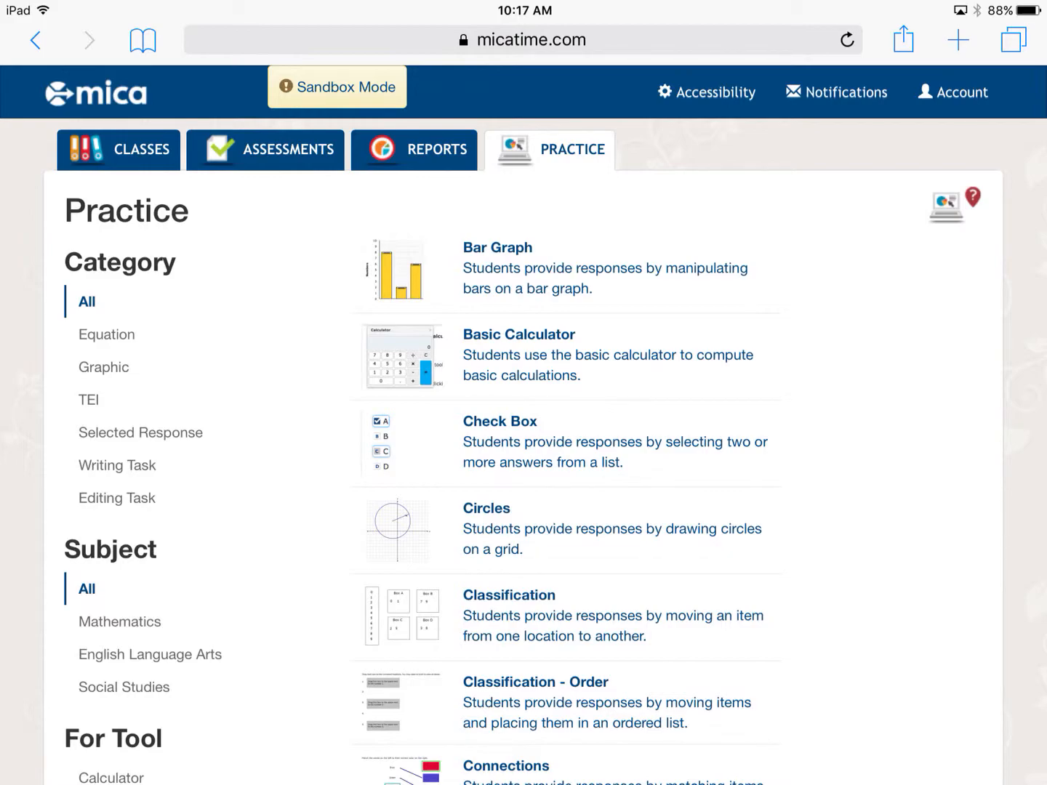
# Step: Open the Bar Graph practice item, whose directions target bars A, B and C at 8, 2 and 6
pyautogui.click(497, 247)
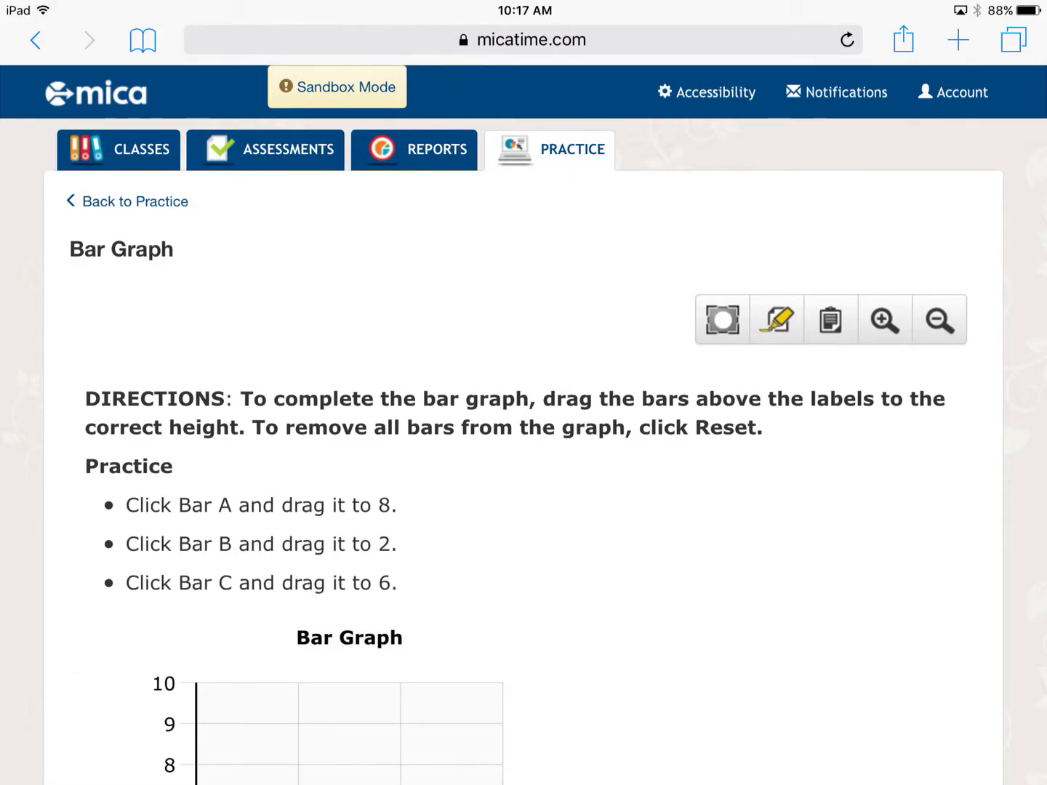
pyautogui.scroll(-3)
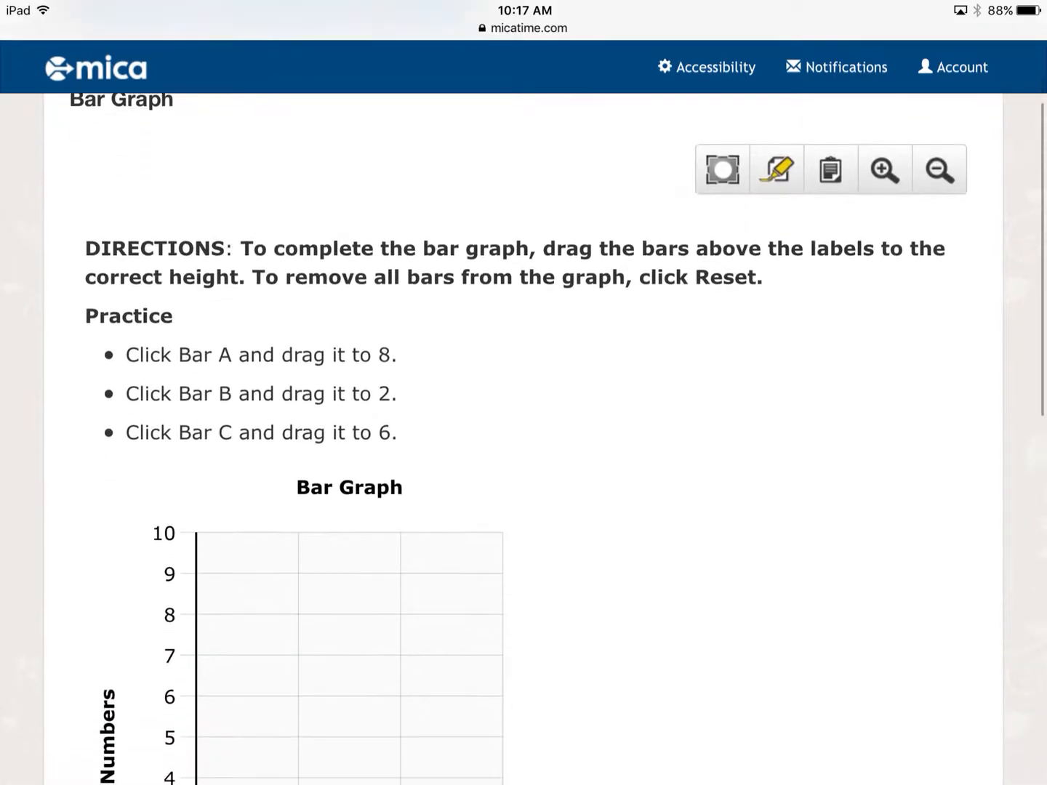
pyautogui.scroll(-3)
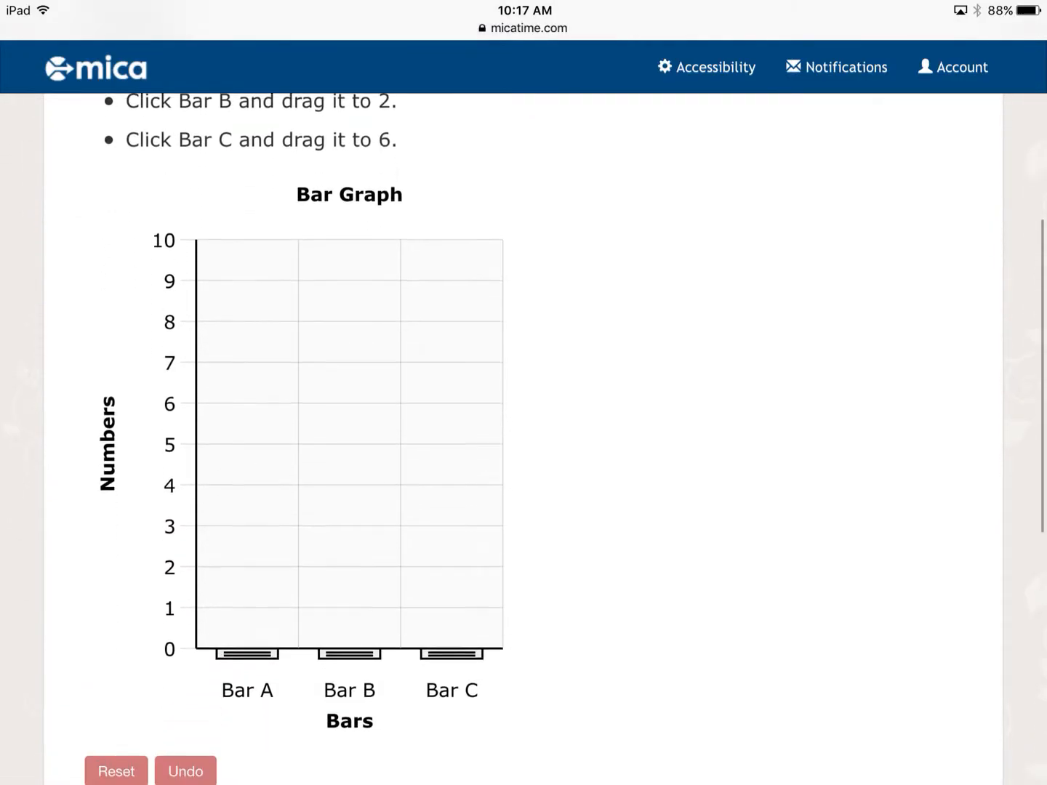
pyautogui.scroll(-3)
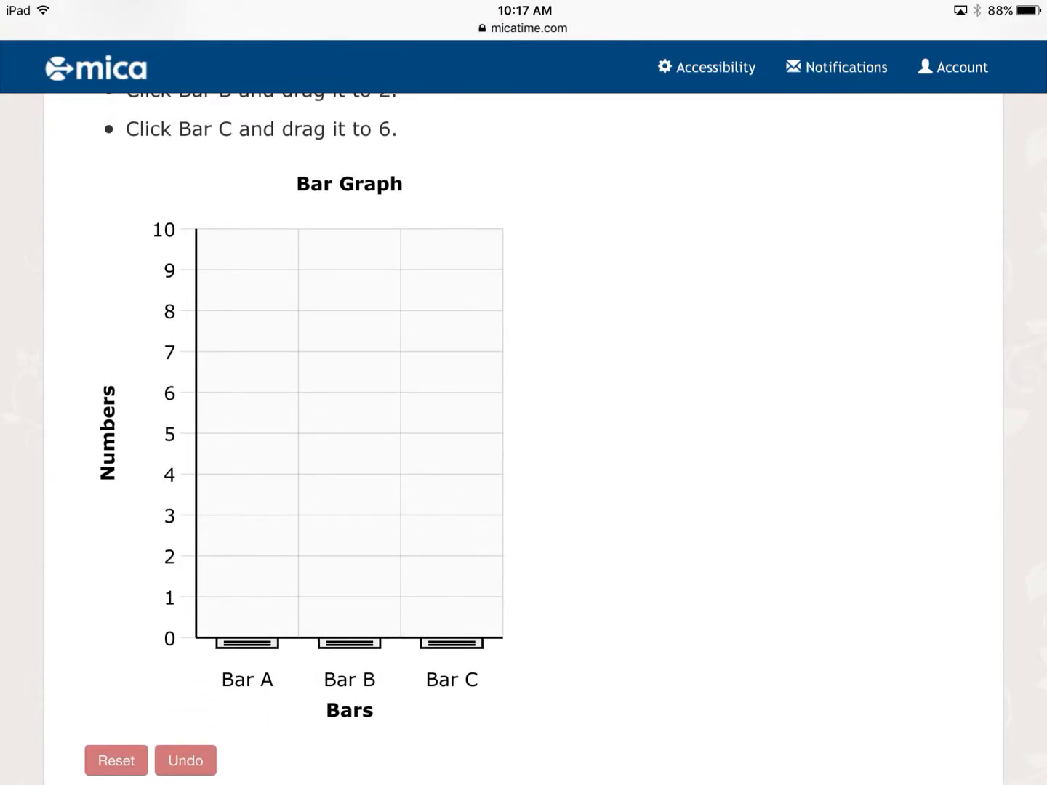
pyautogui.scroll(3)
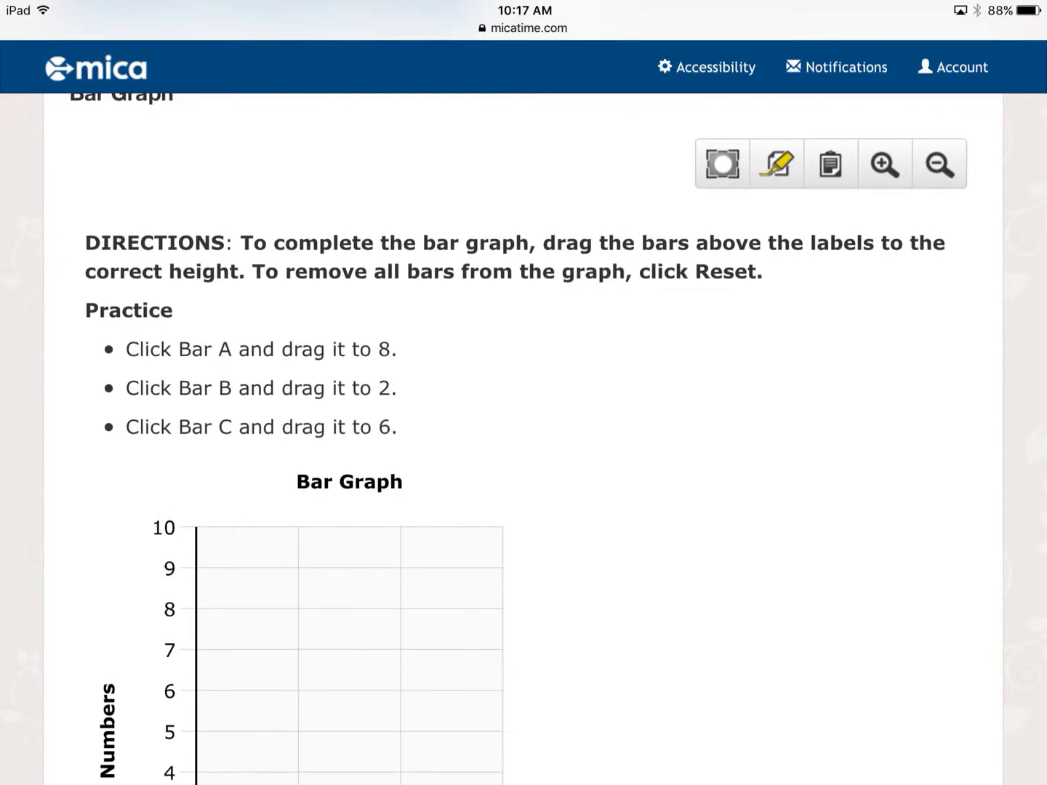
pyautogui.scroll(3)
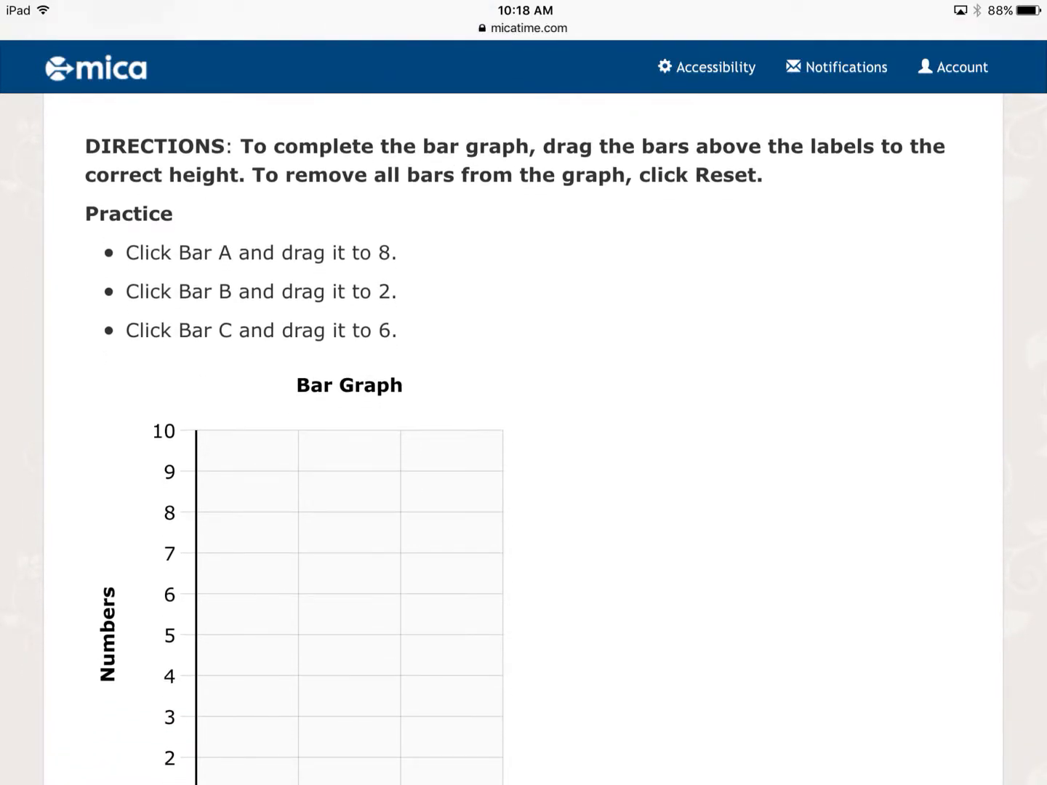
pyautogui.doubleClick(307, 385)
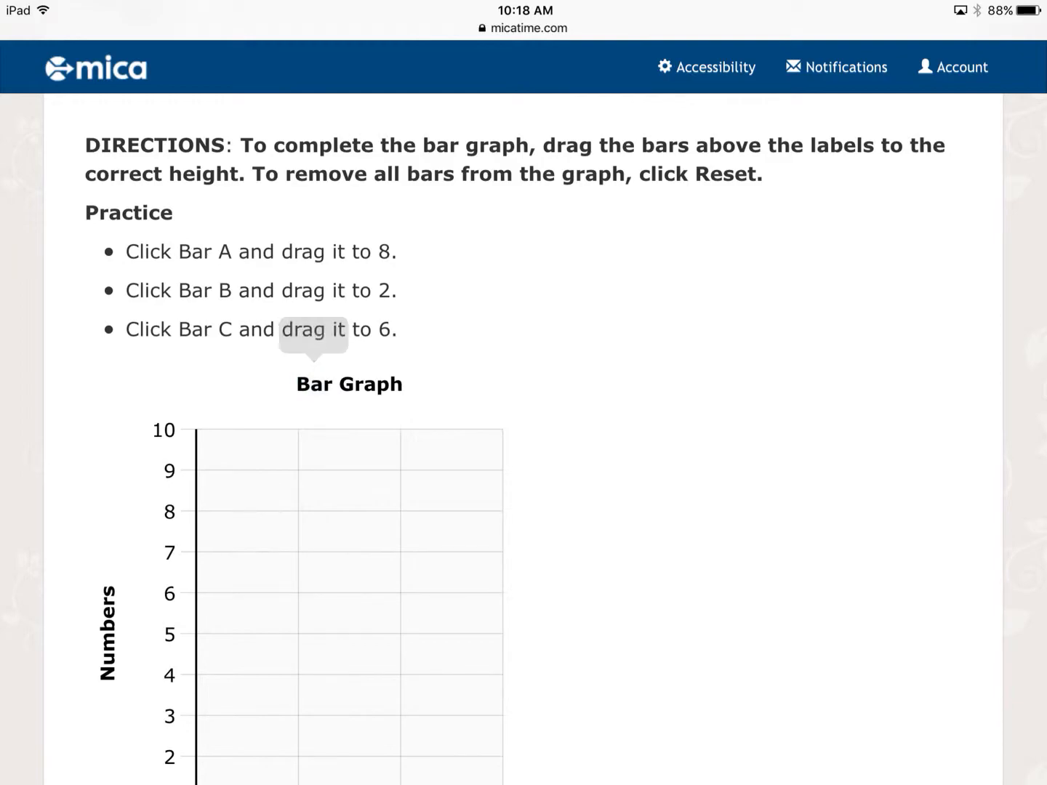
pyautogui.moveTo(313, 329)
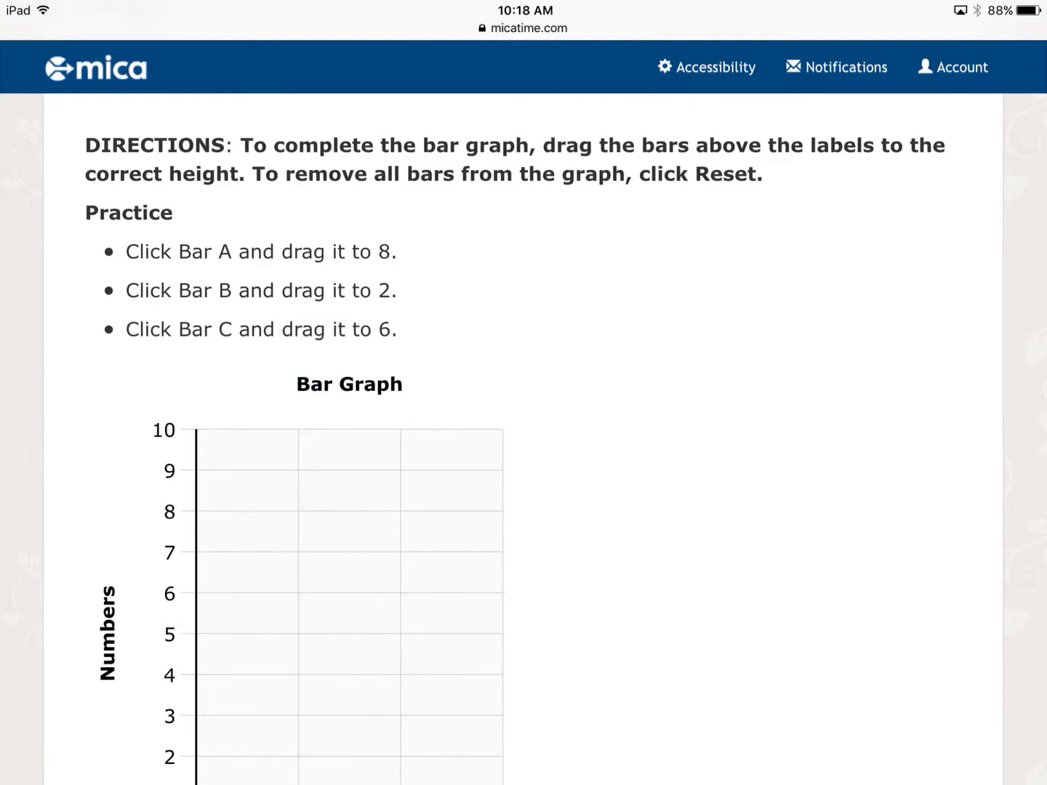
pyautogui.doubleClick(310, 383)
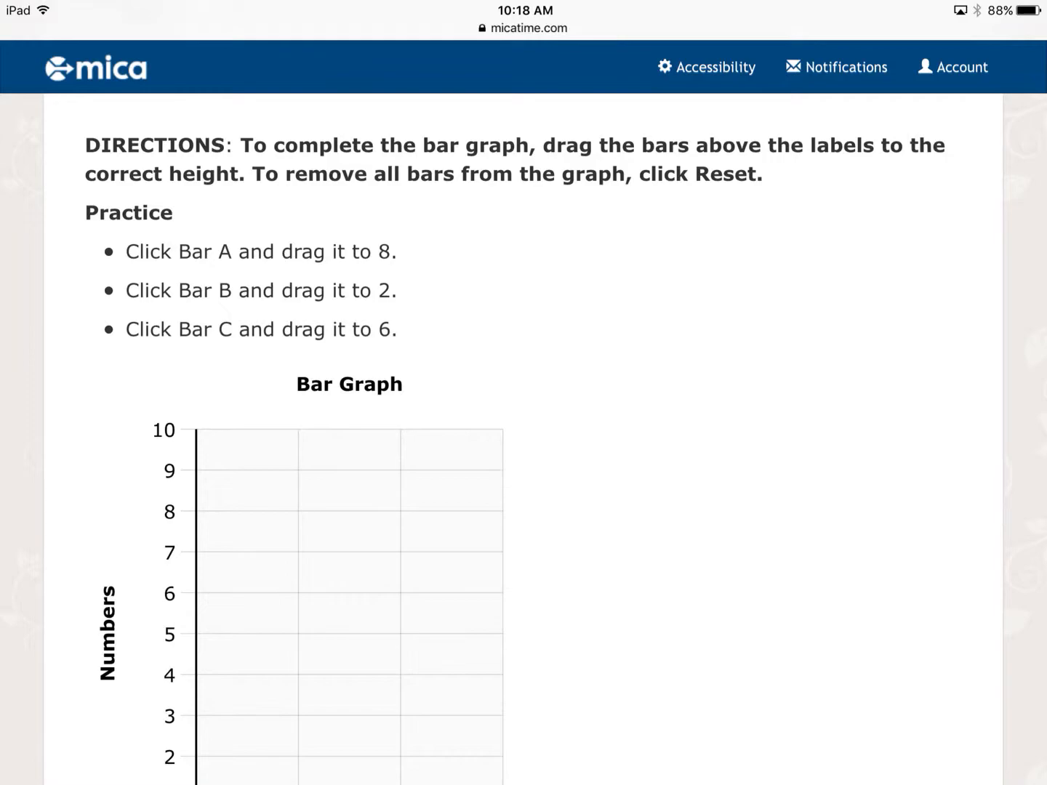
pyautogui.scroll(-3)
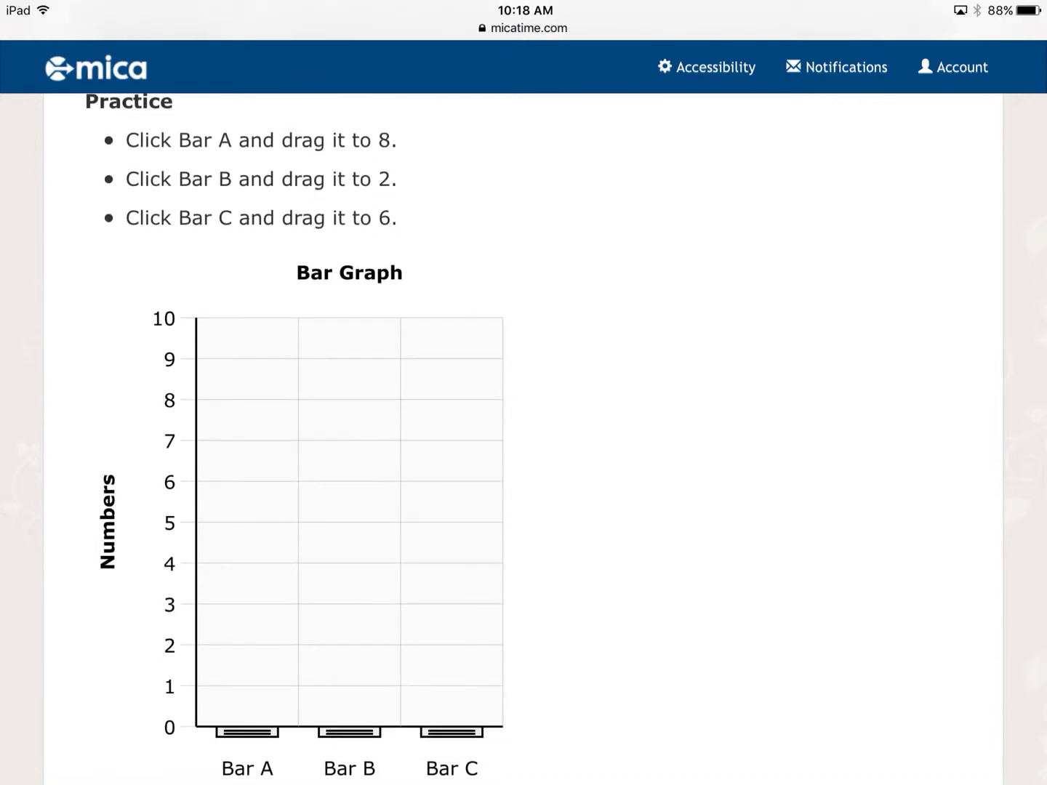
pyautogui.scroll(-3)
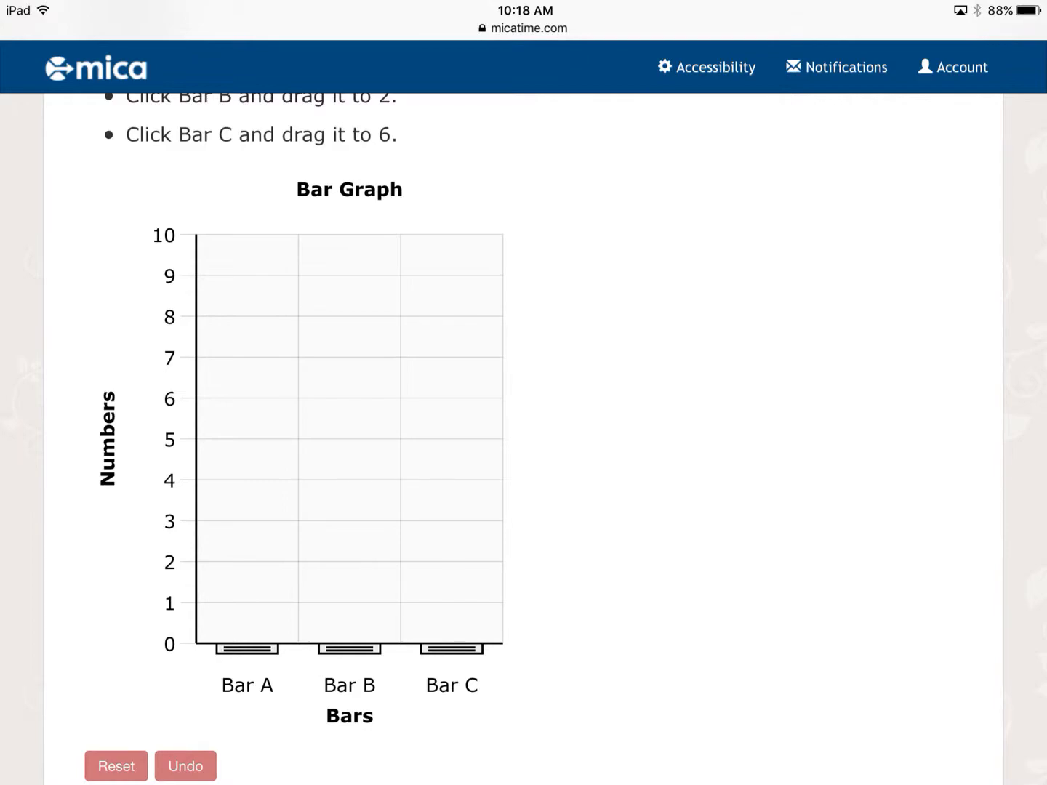
# Step: Raise Bar A to the 8 line, leaving Bars B and C at 0
pyautogui.doubleClick(314, 189)
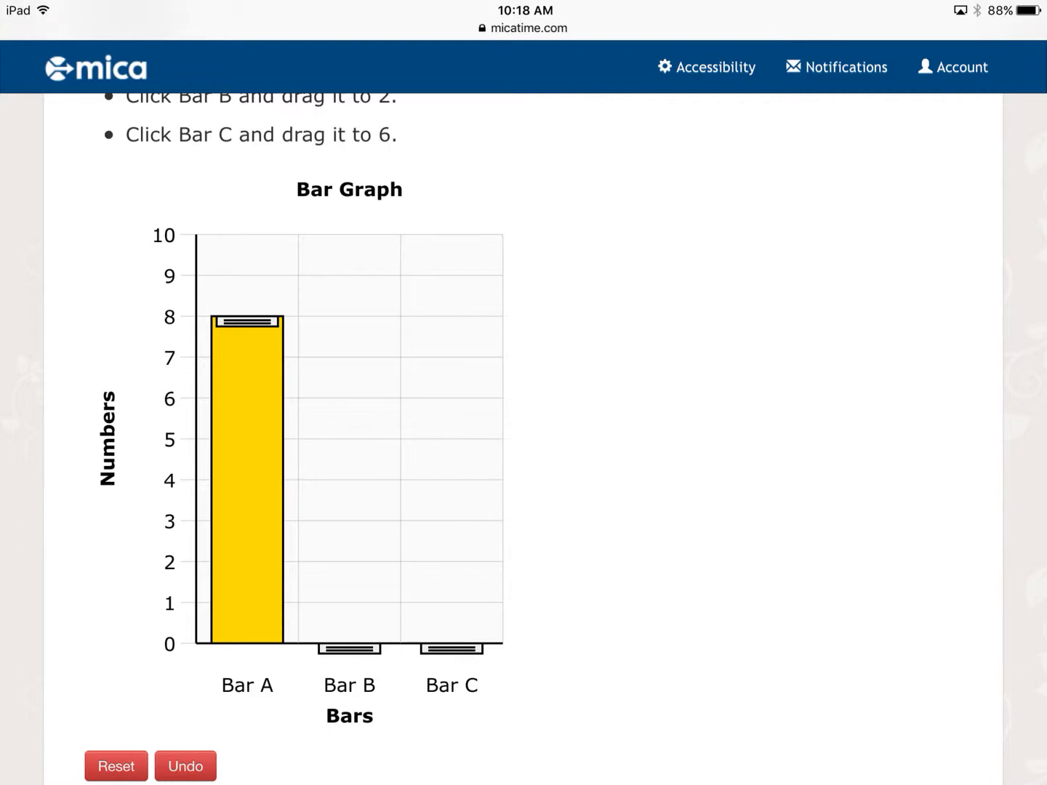
pyautogui.scroll(-3)
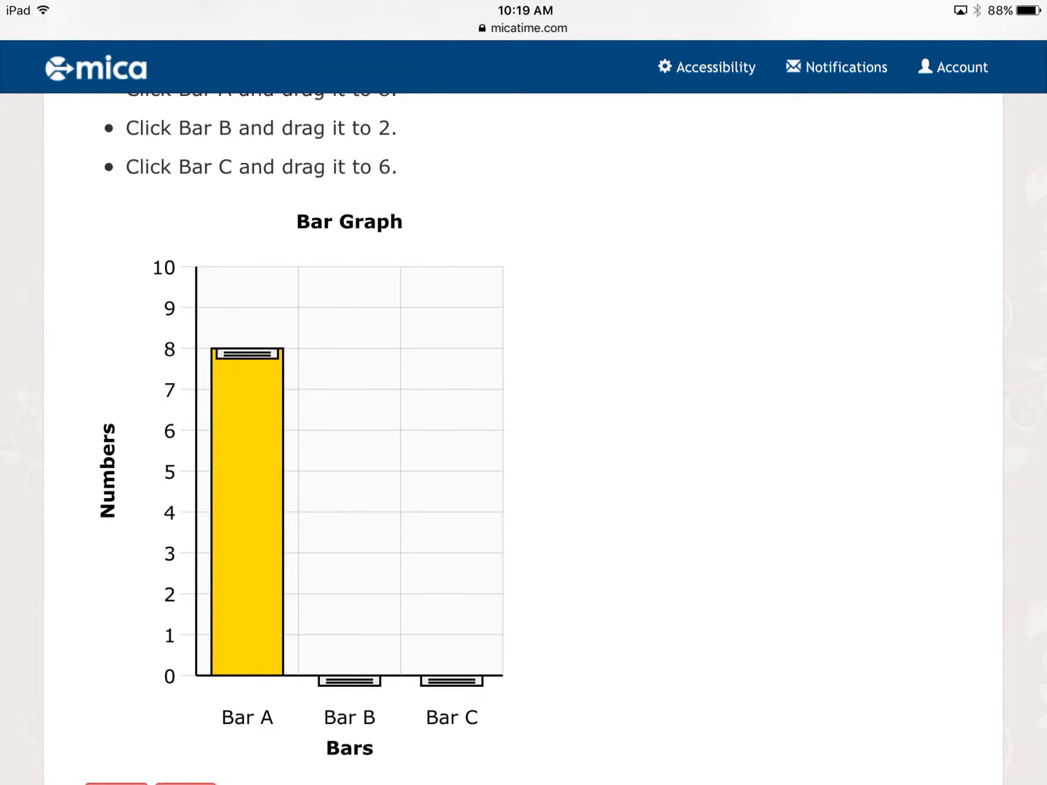
# Step: Bring Bars B and C up to 2 and 6, then bring up the Reset confirmation
pyautogui.doubleClick(311, 221)
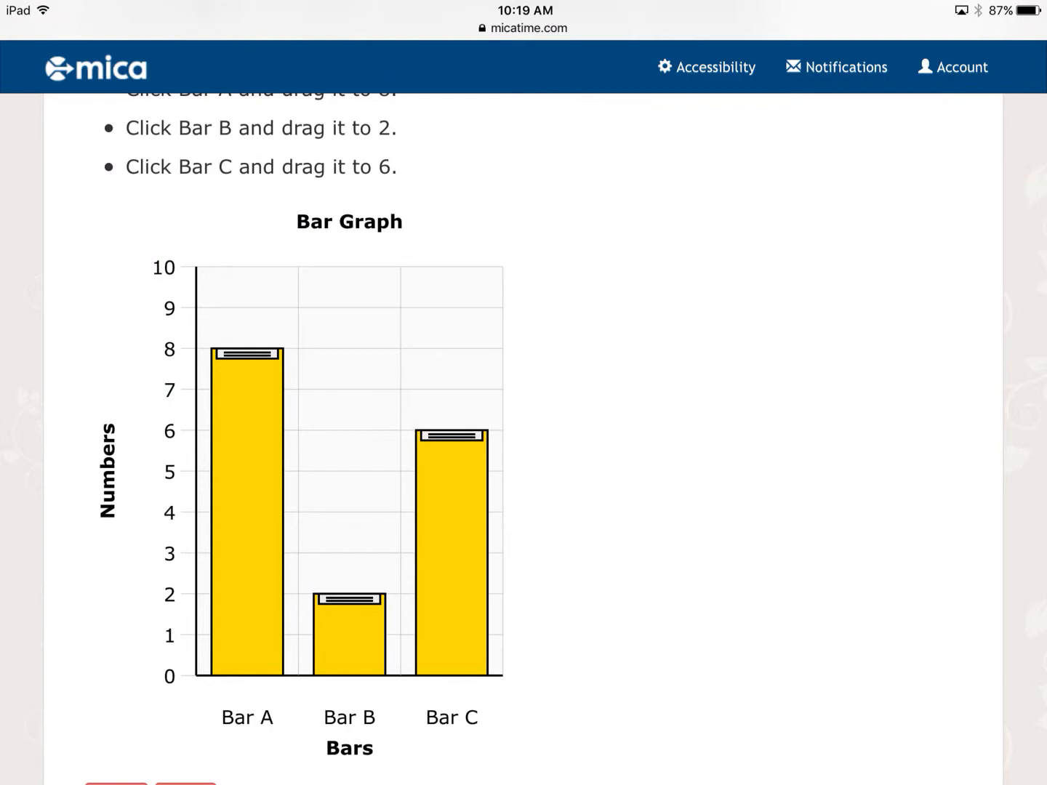
pyautogui.scroll(-3)
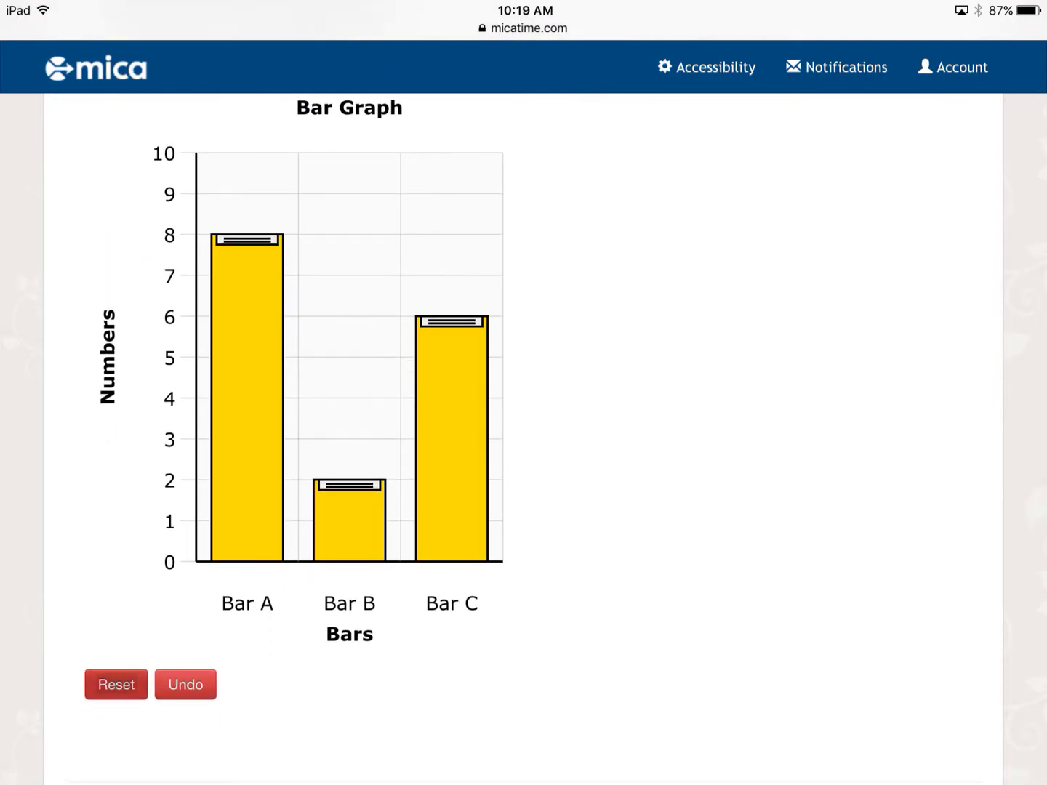
pyautogui.click(116, 684)
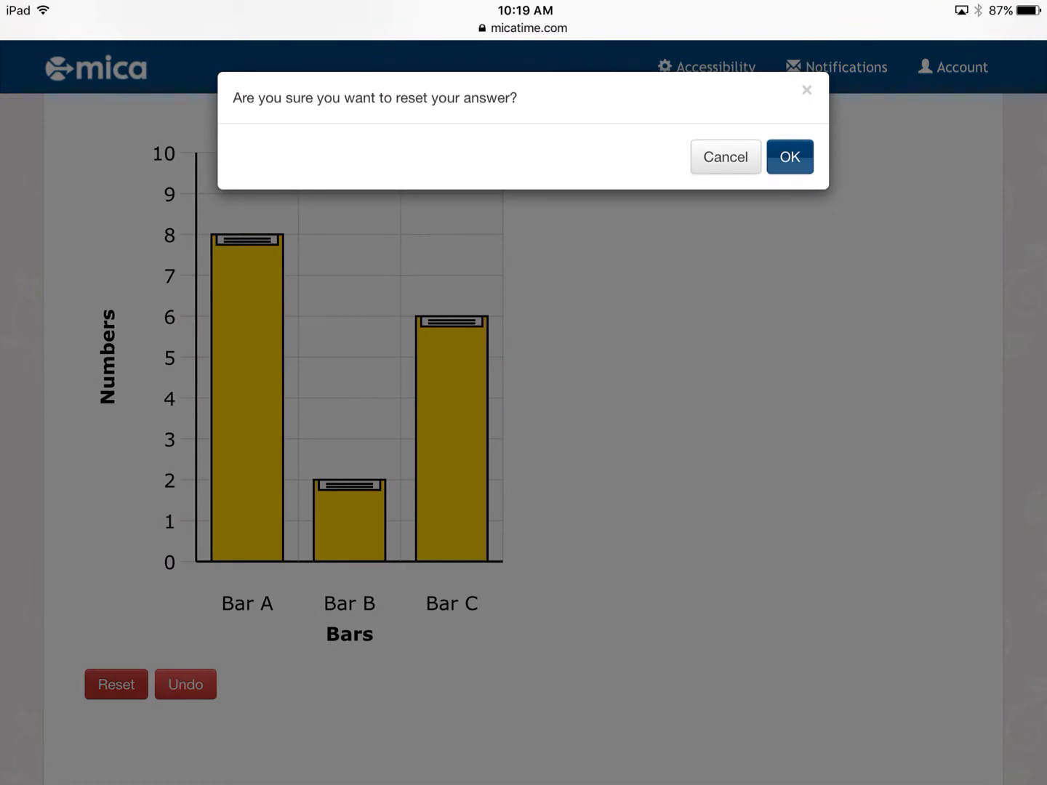